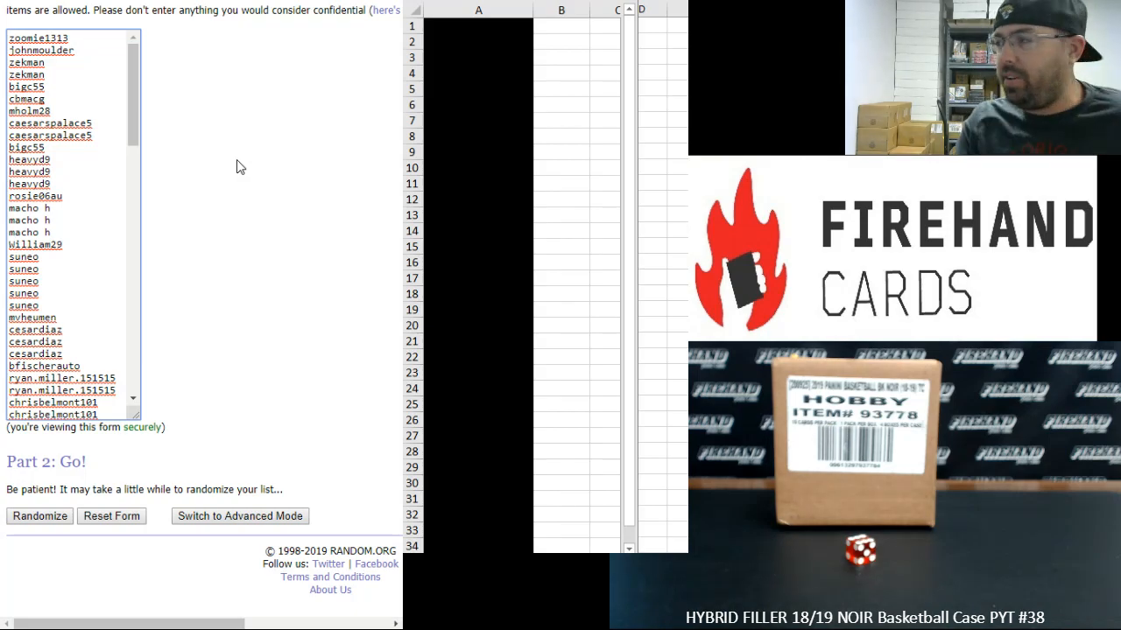
{"action": "mouse_move", "coordinate": [283, 167]}
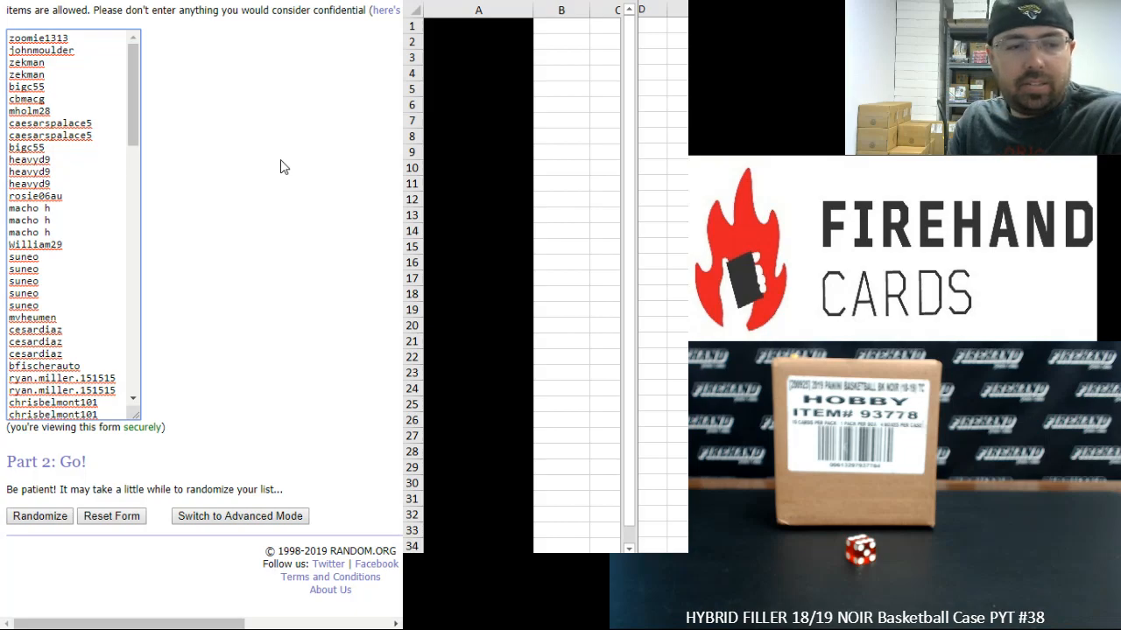
Shuffle the 109 usernames with Randomize, then reshuffle repeatedly with Again!
{"action": "left_click", "coordinate": [40, 516]}
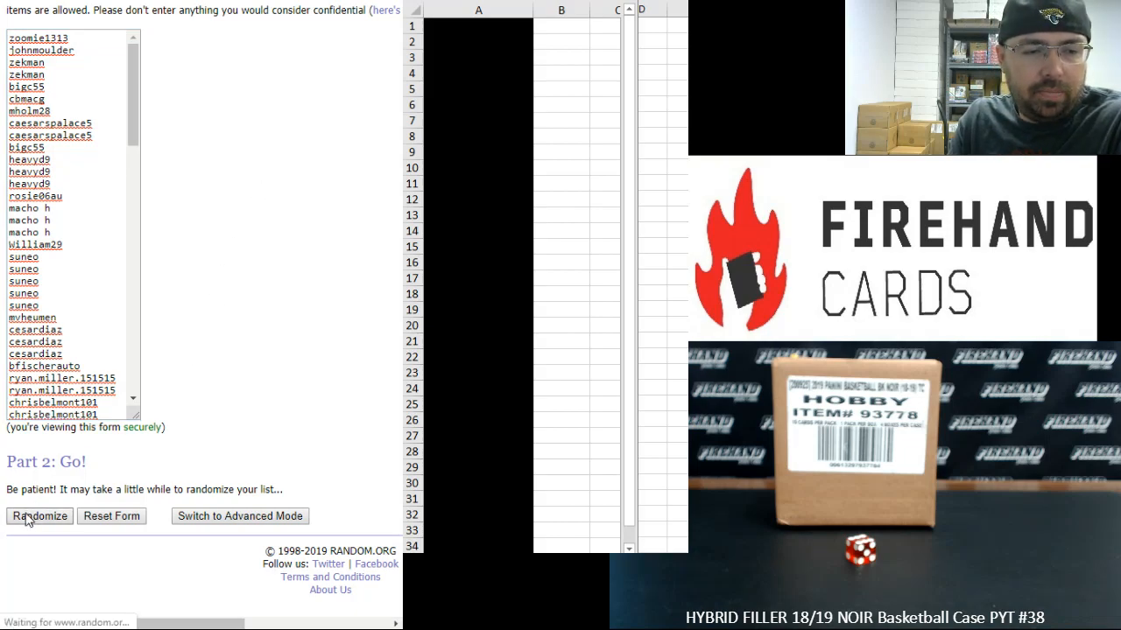
{"action": "left_click", "coordinate": [39, 516]}
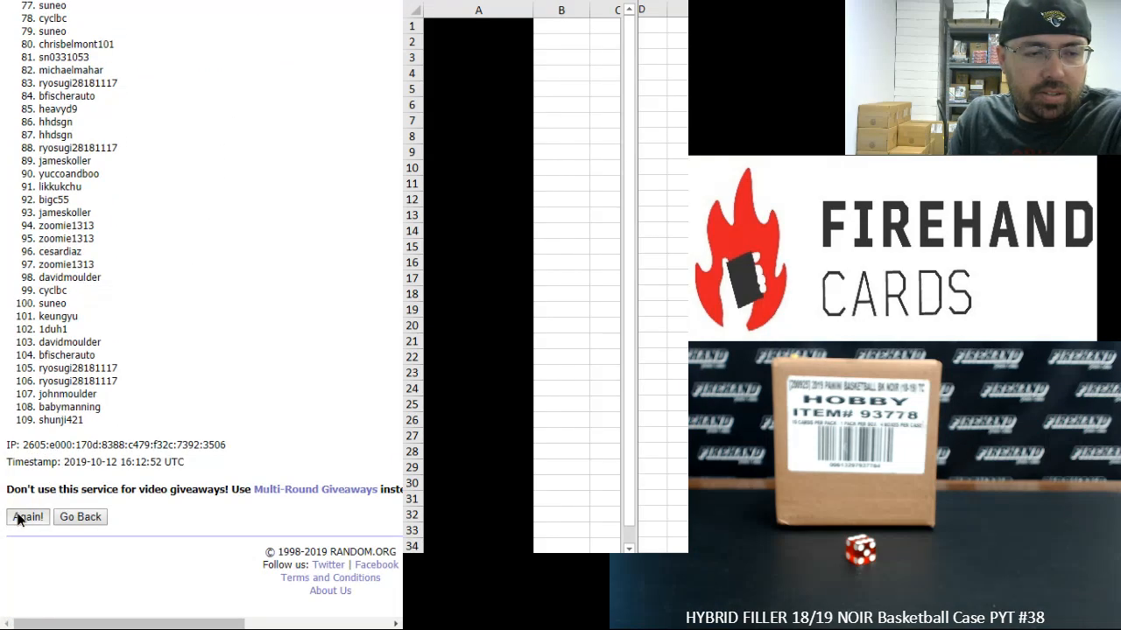
{"action": "left_click", "coordinate": [27, 516]}
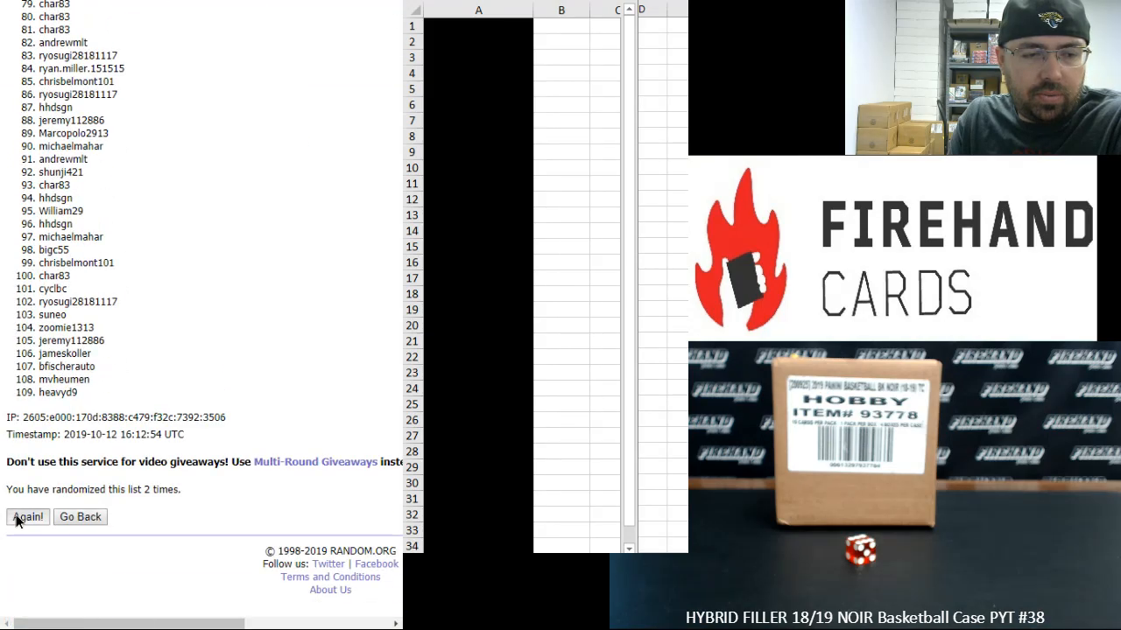
{"action": "left_click", "coordinate": [28, 516]}
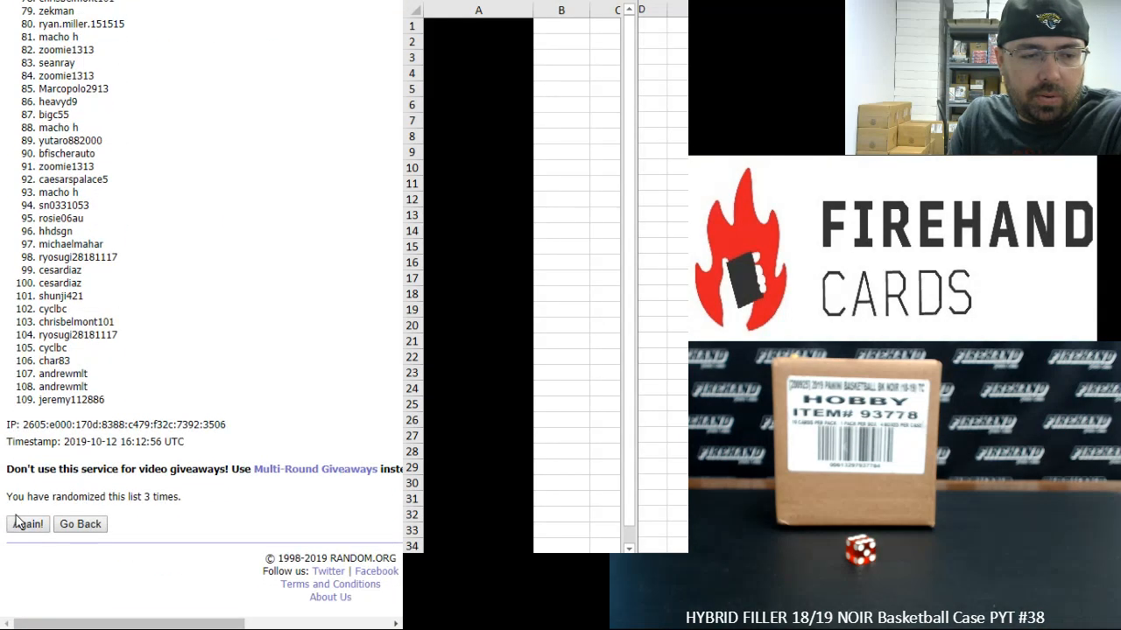
{"action": "left_click", "coordinate": [27, 524]}
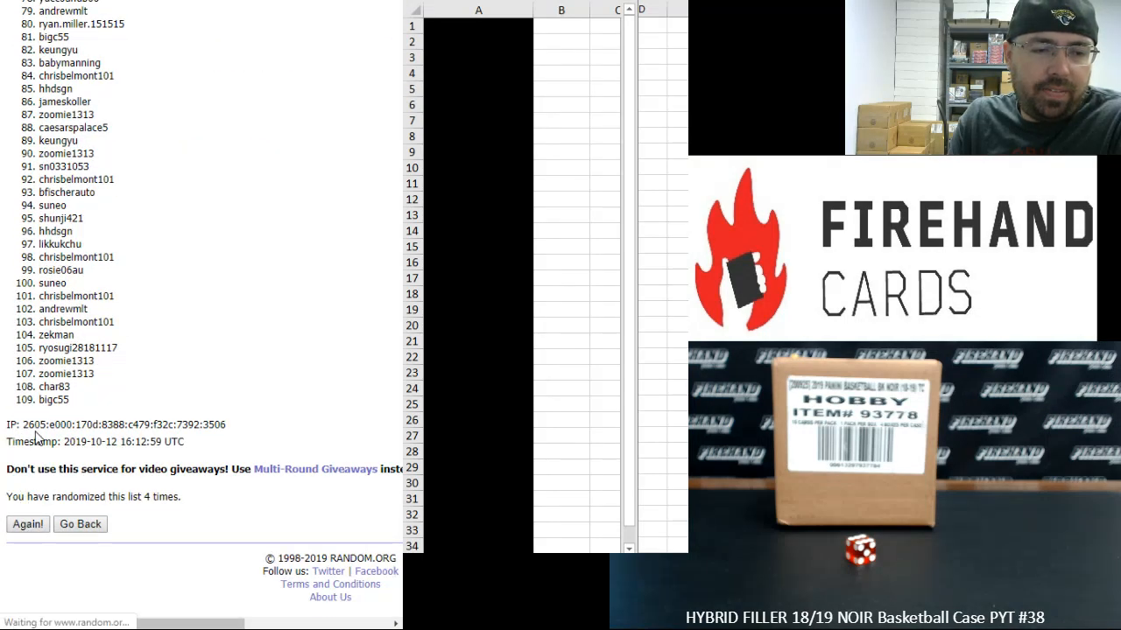
{"action": "left_click", "coordinate": [27, 523]}
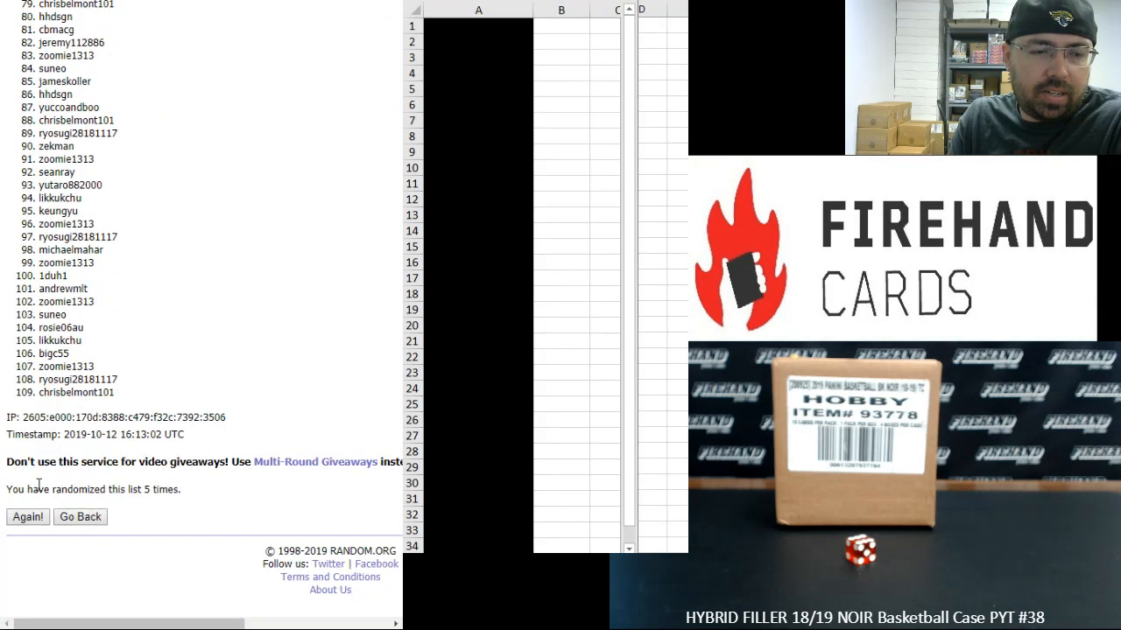
{"action": "left_click", "coordinate": [27, 516]}
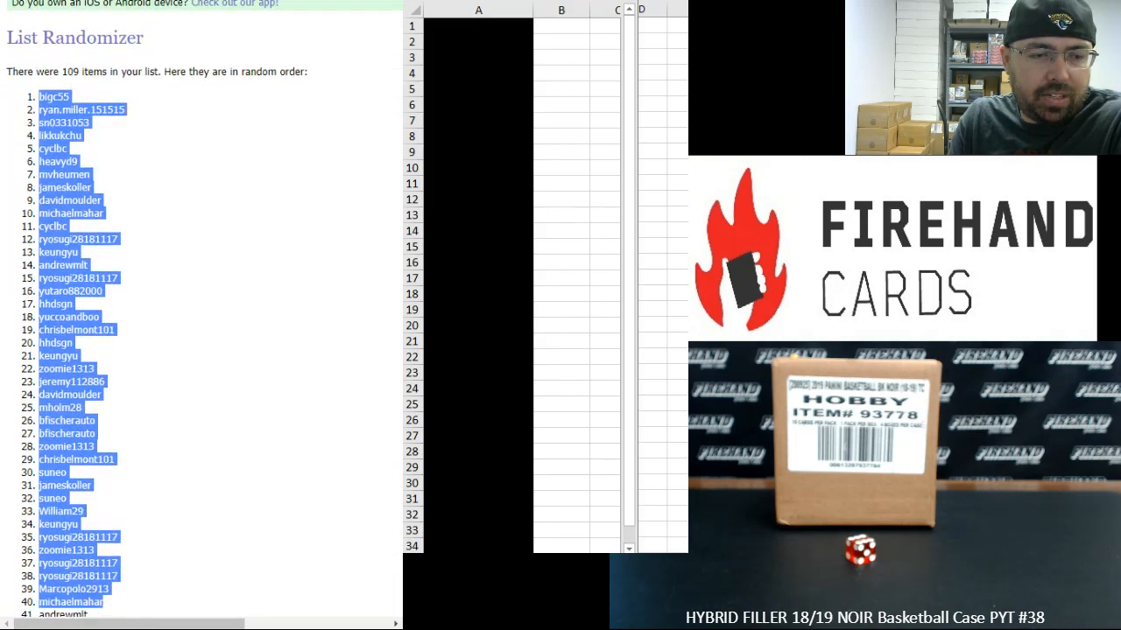
Paste the randomized usernames into A1, then select the remaining names at the list's end
{"action": "scroll", "scroll_direction": "down", "scroll_amount": 3}
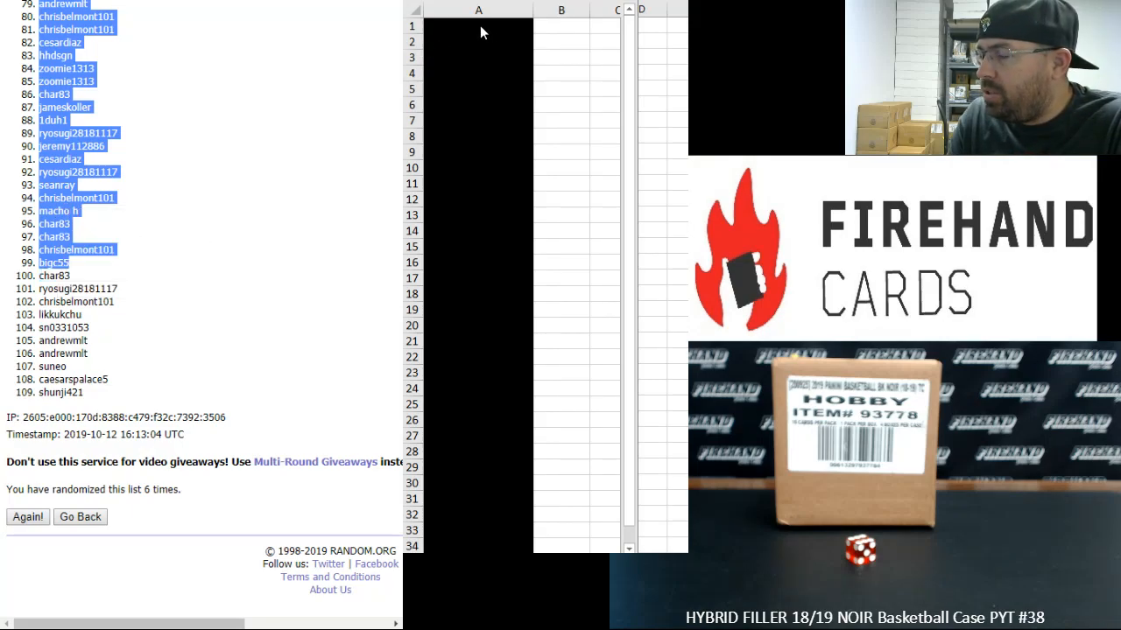
{"action": "right_click", "coordinate": [478, 27]}
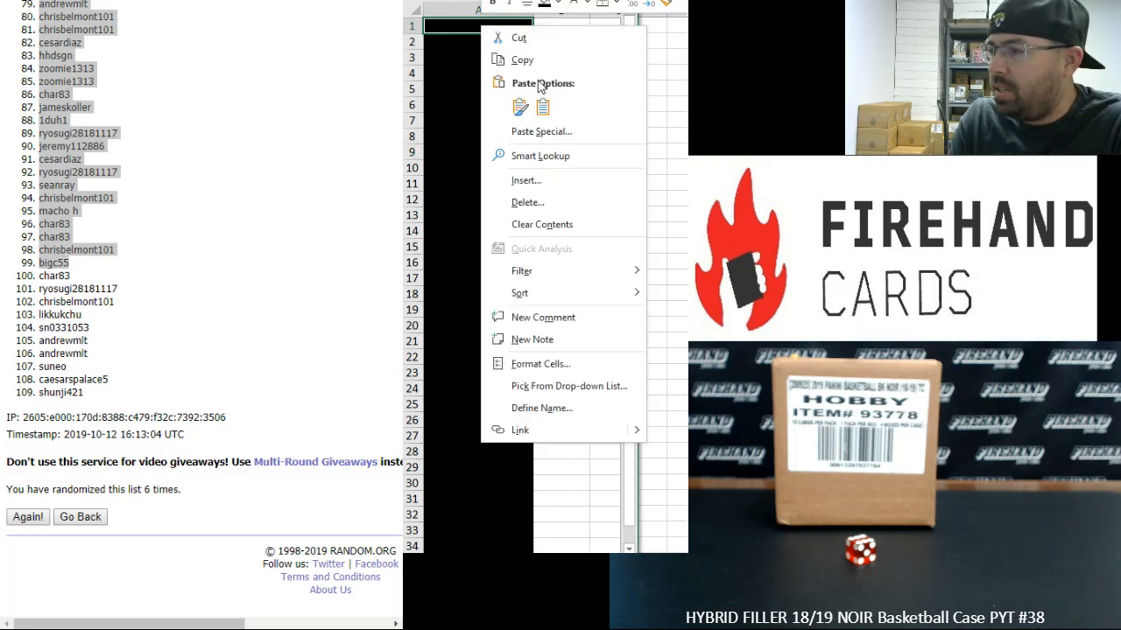
{"action": "left_click", "coordinate": [520, 107]}
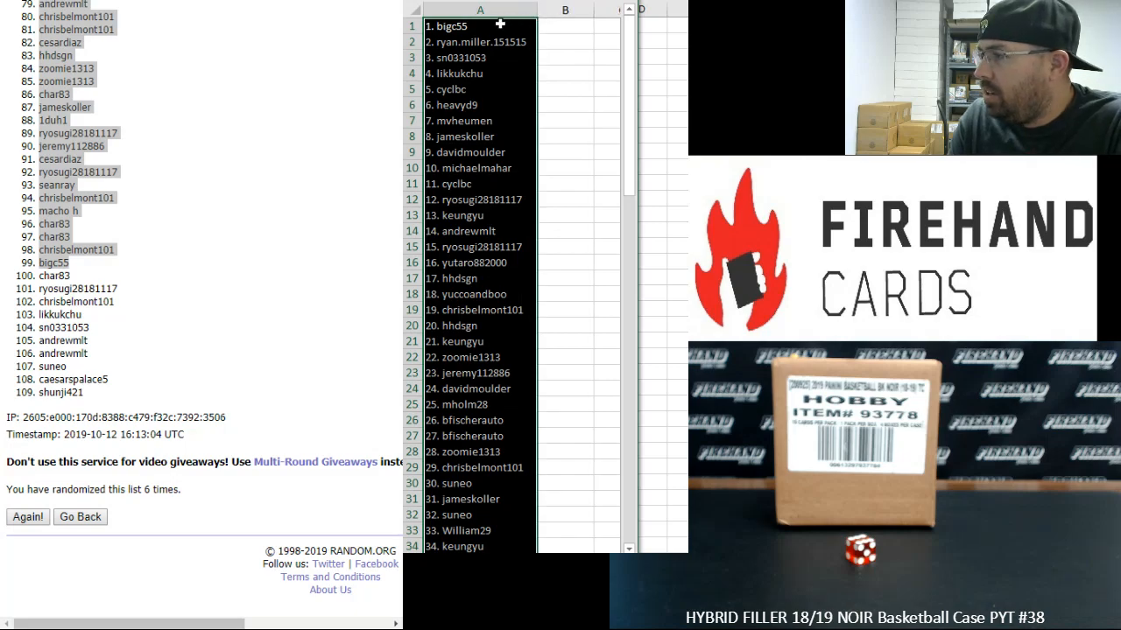
{"action": "left_click", "coordinate": [480, 546]}
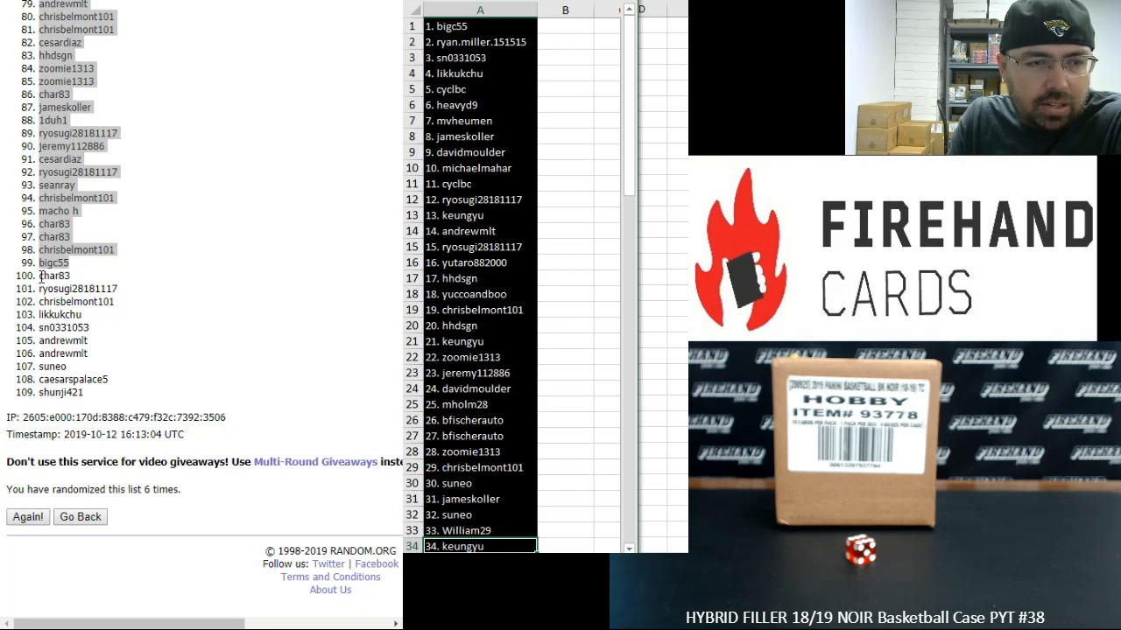
{"action": "left_click_drag", "start_coordinate": [54, 274], "coordinate": [61, 314]}
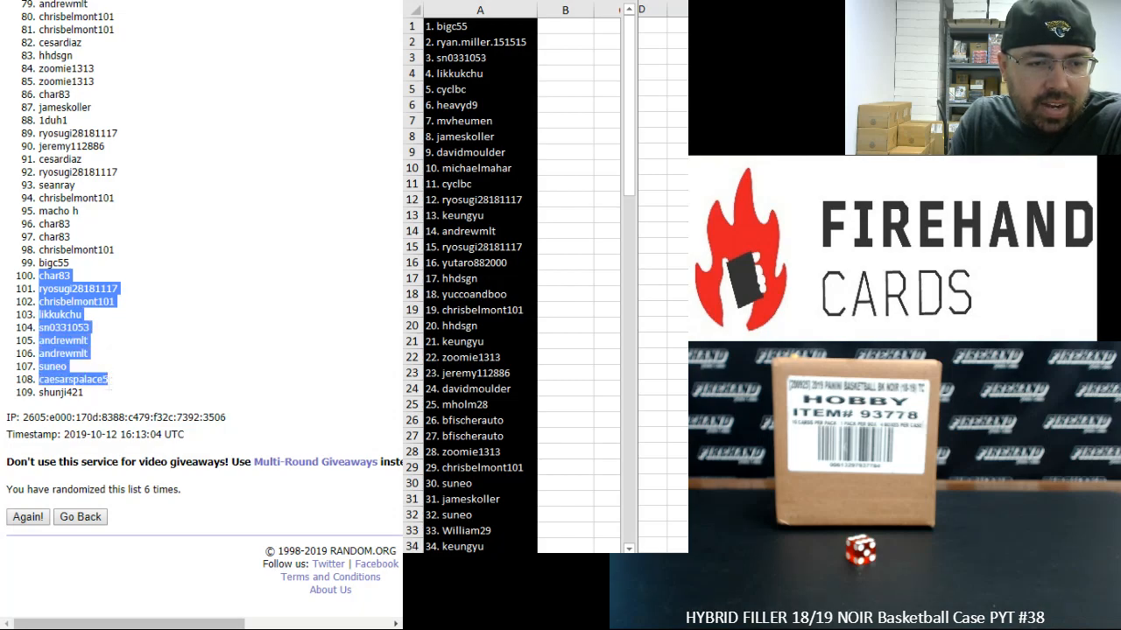
Copy the remaining names from RANDOM.ORG and pick the cell after the pasted entries
{"action": "right_click", "coordinate": [65, 351]}
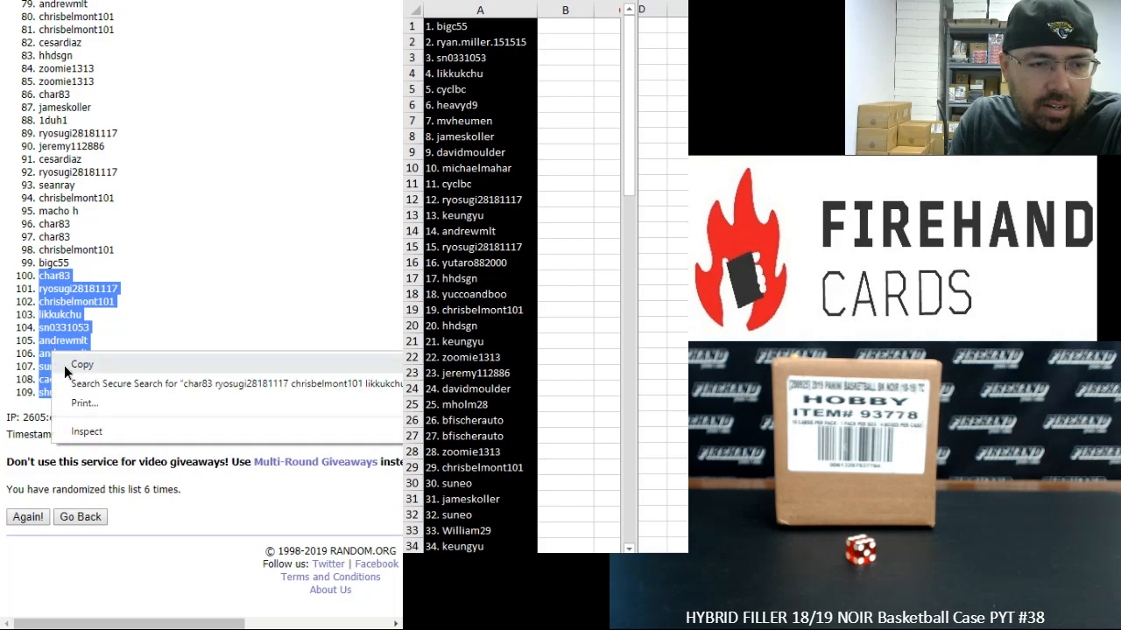
{"action": "left_click", "coordinate": [191, 304]}
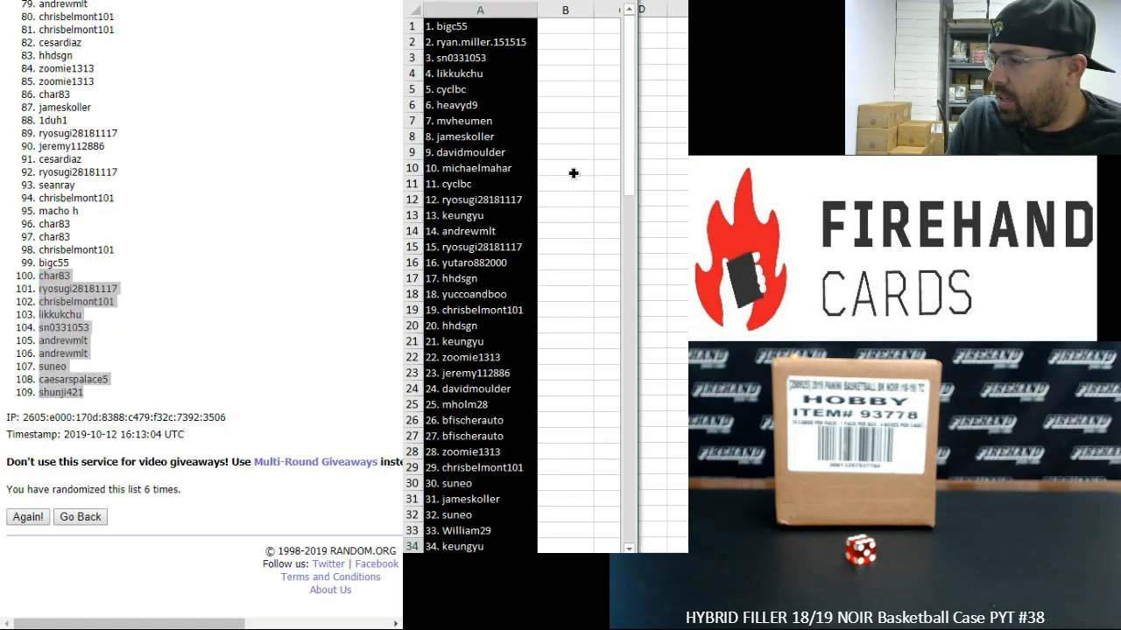
{"action": "scroll", "scroll_direction": "down", "scroll_amount": 3}
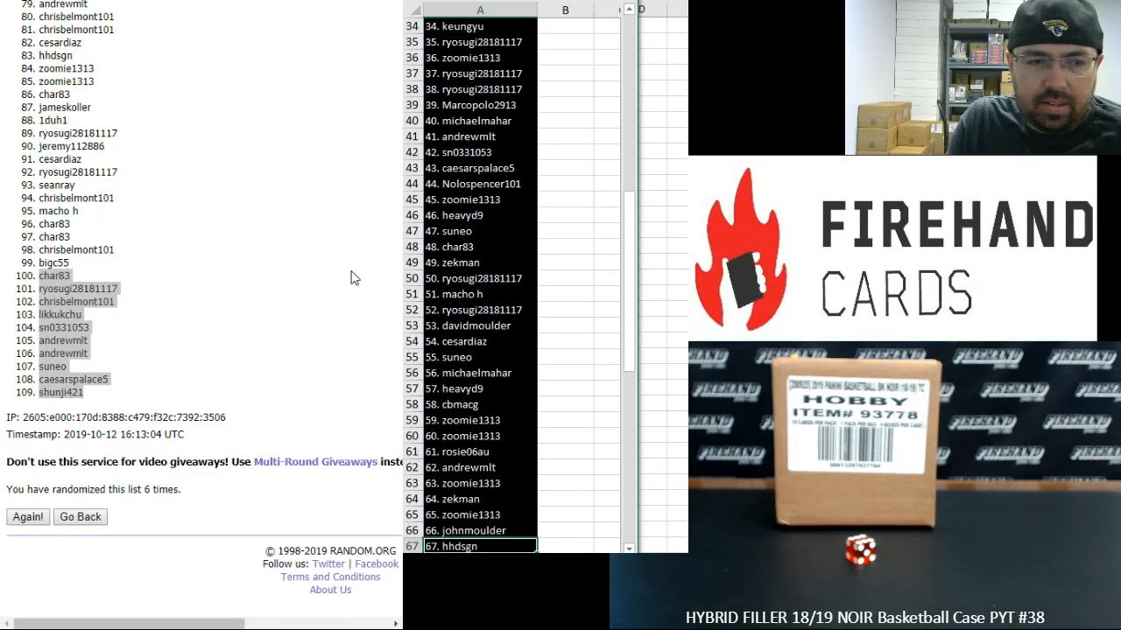
{"action": "left_click", "coordinate": [27, 516]}
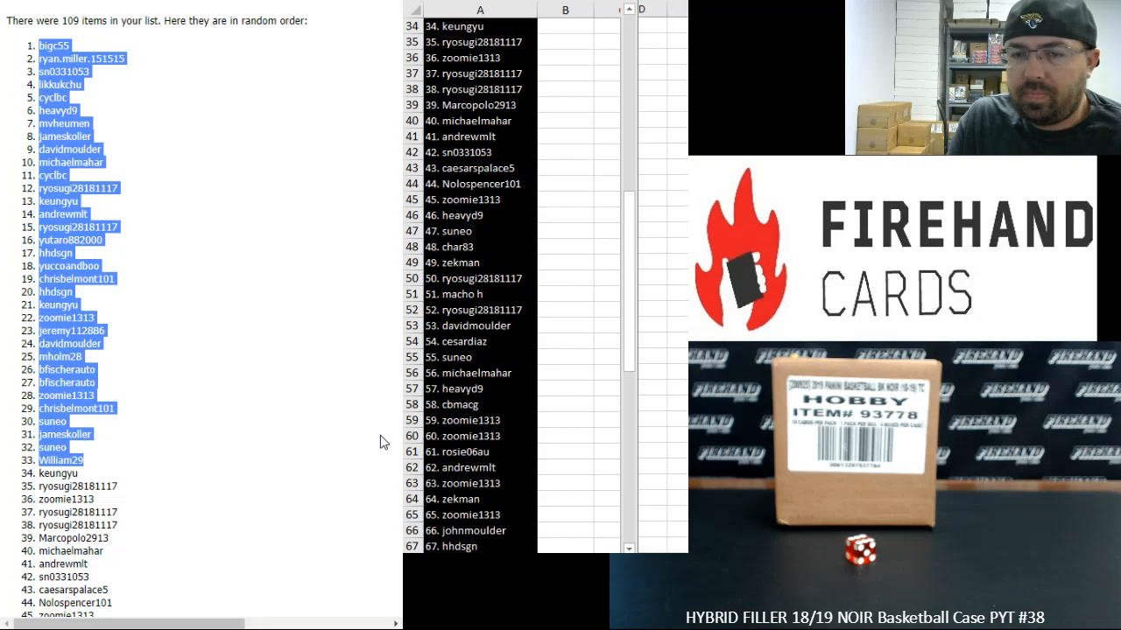
Scroll through column A to check the pasted usernames down to entry 99
{"action": "left_click", "coordinate": [480, 546]}
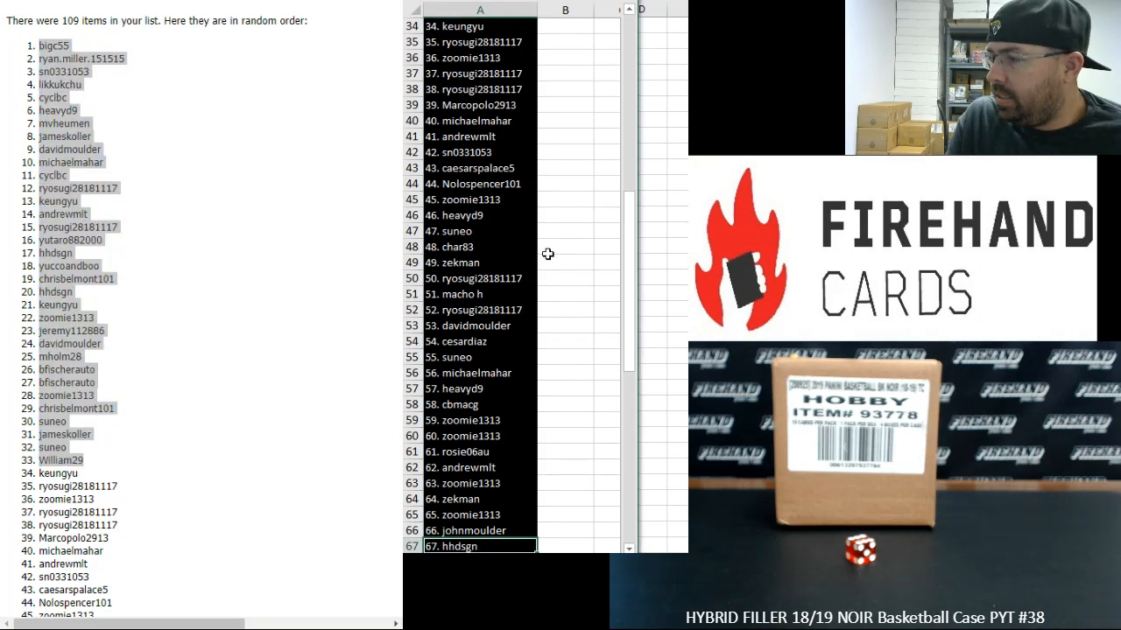
{"action": "scroll", "scroll_direction": "down", "scroll_amount": 3}
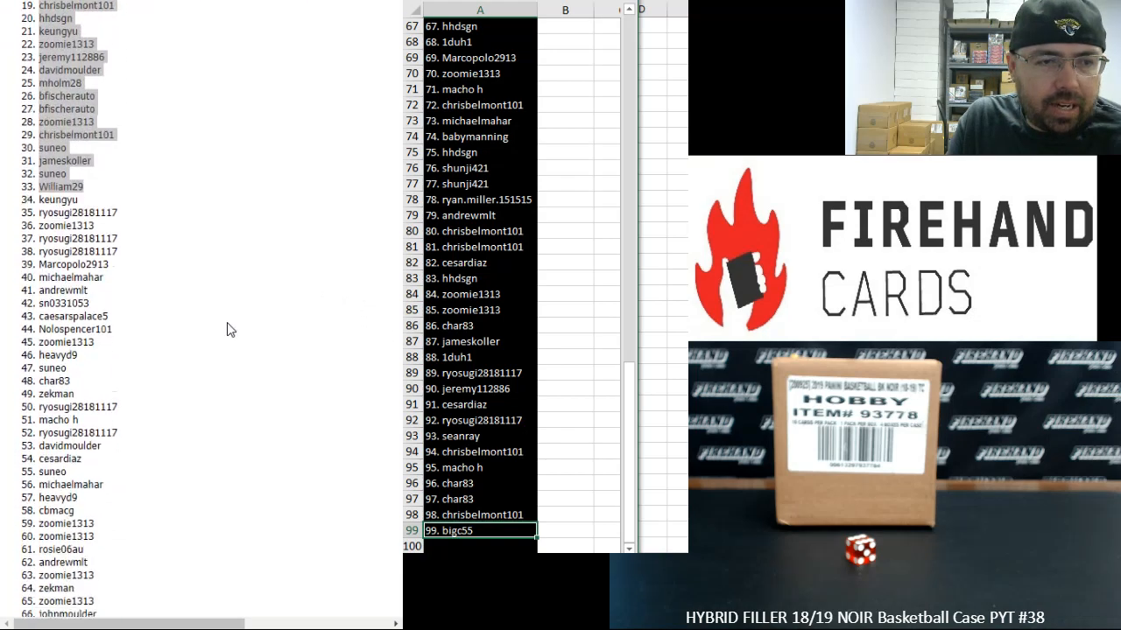
{"action": "scroll", "scroll_direction": "down", "scroll_amount": 3}
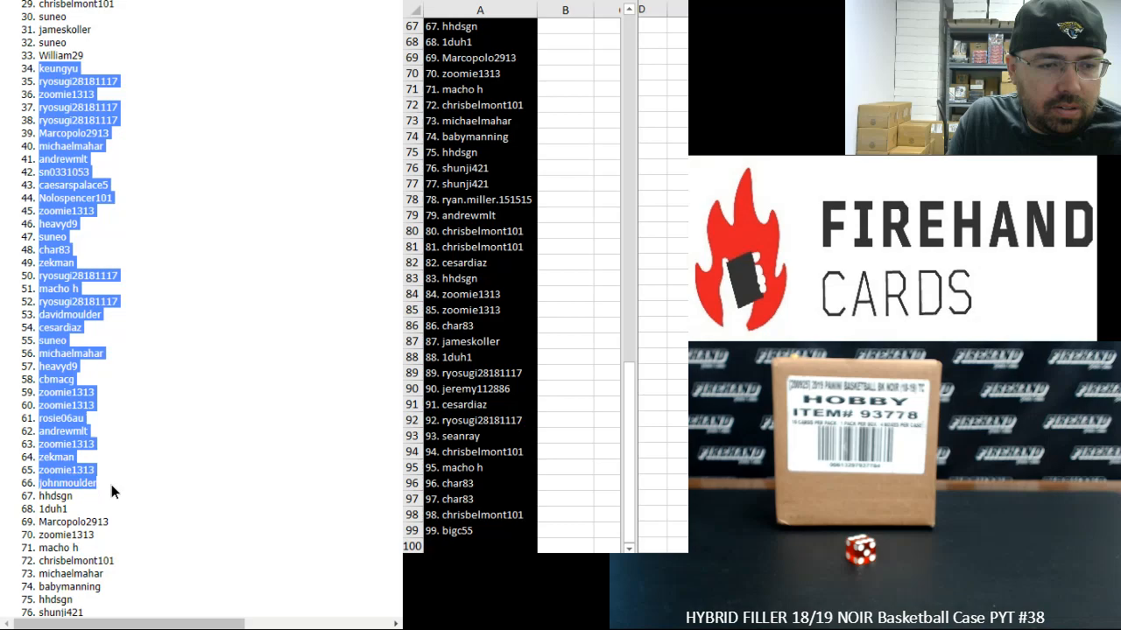
{"action": "mouse_move", "coordinate": [322, 412]}
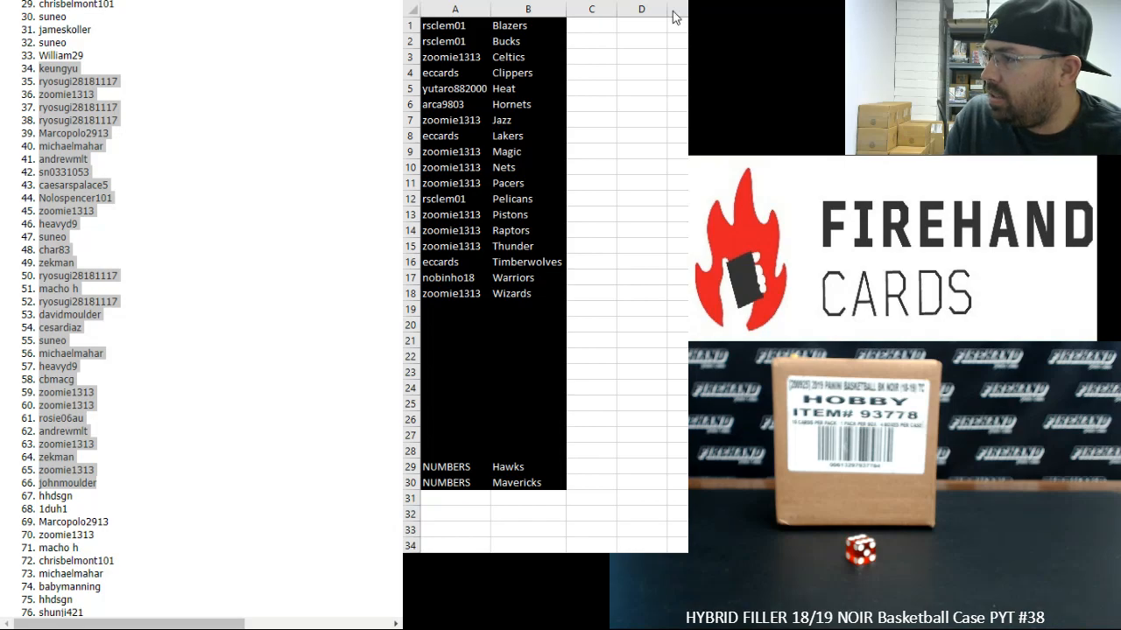
{"action": "right_click", "coordinate": [442, 309]}
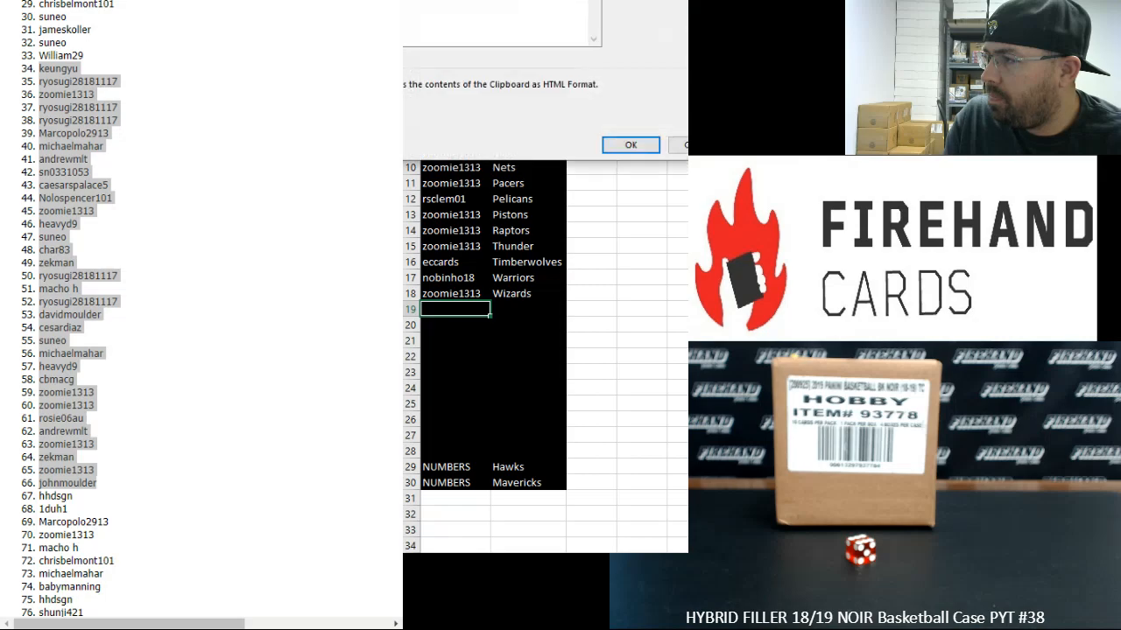
{"action": "left_click", "coordinate": [630, 145]}
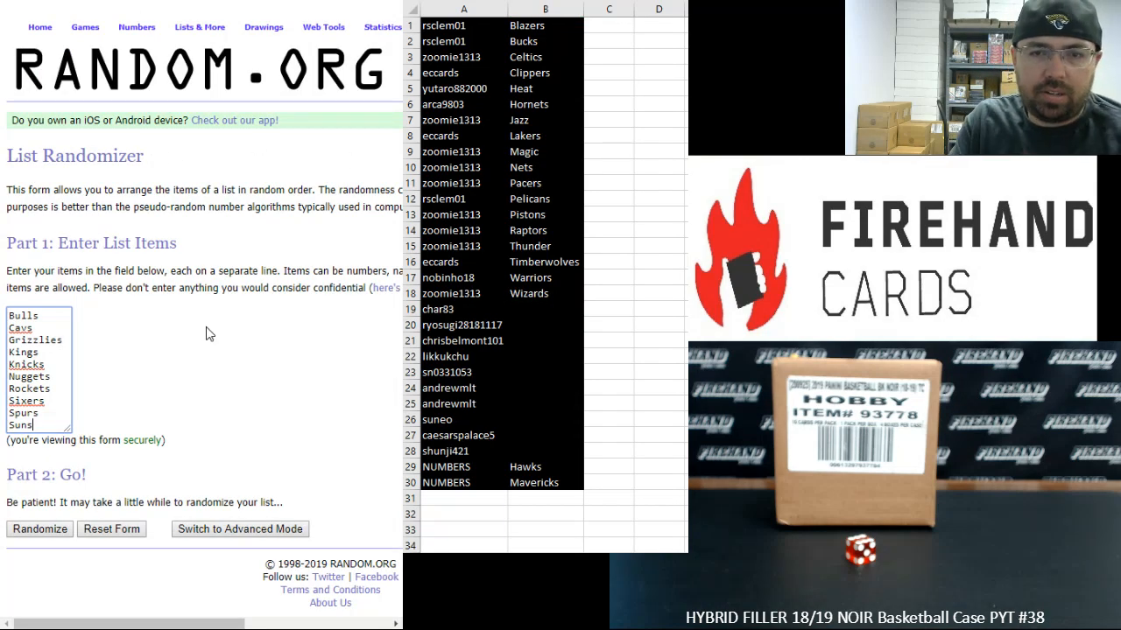
{"action": "mouse_move", "coordinate": [225, 340]}
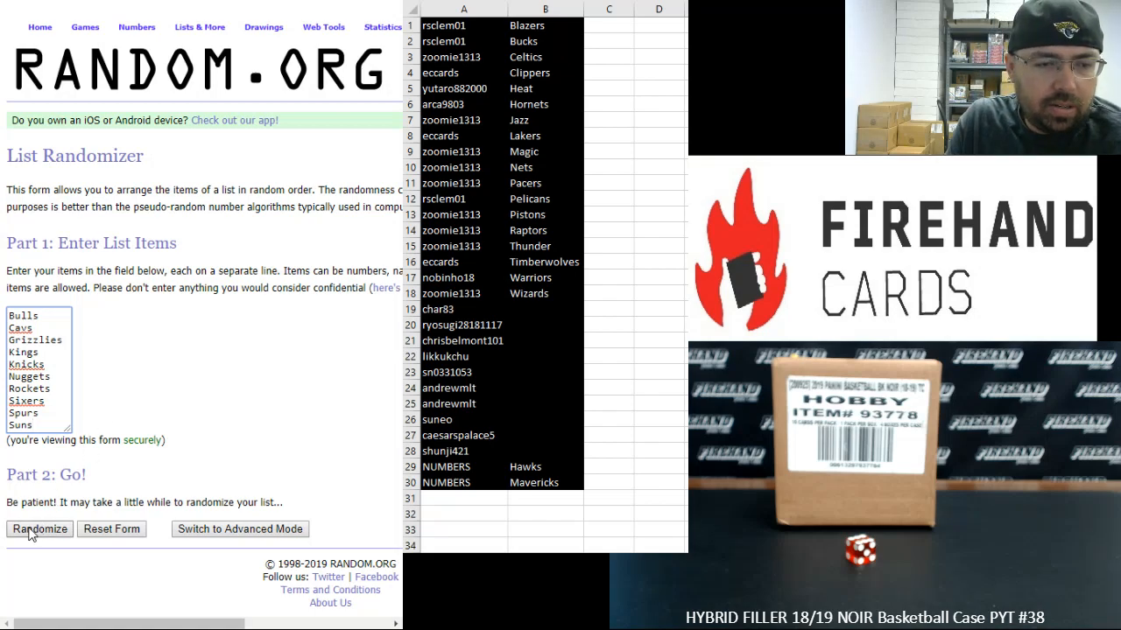
Shuffle the ten remaining teams repeatedly and copy the final Cavs-to-Nuggets order
{"action": "left_click", "coordinate": [39, 529]}
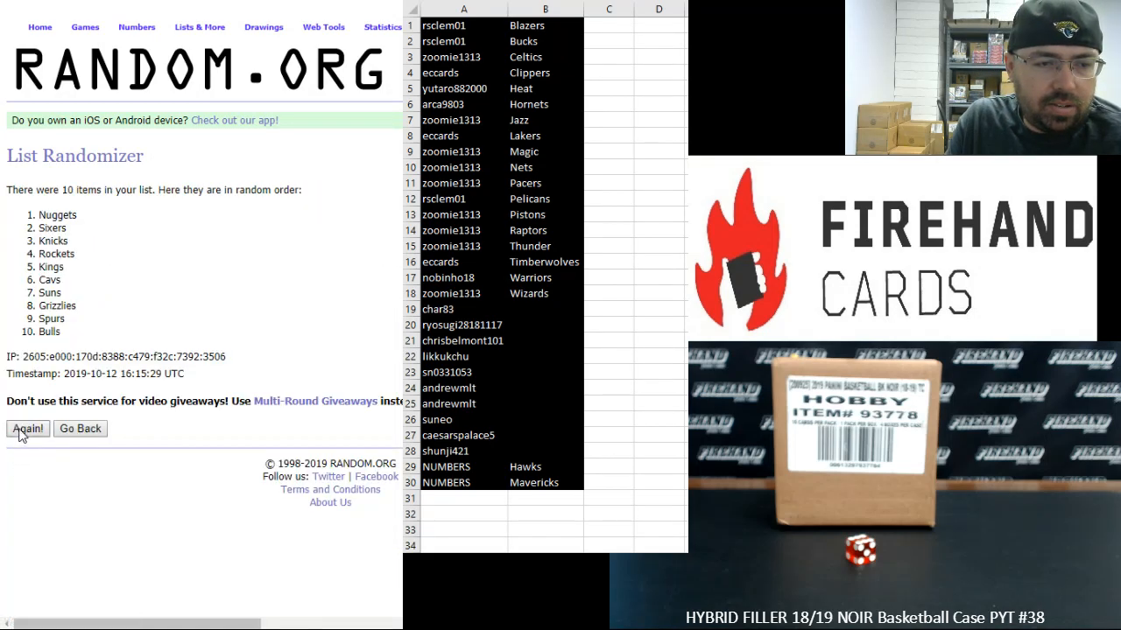
{"action": "left_click", "coordinate": [27, 428]}
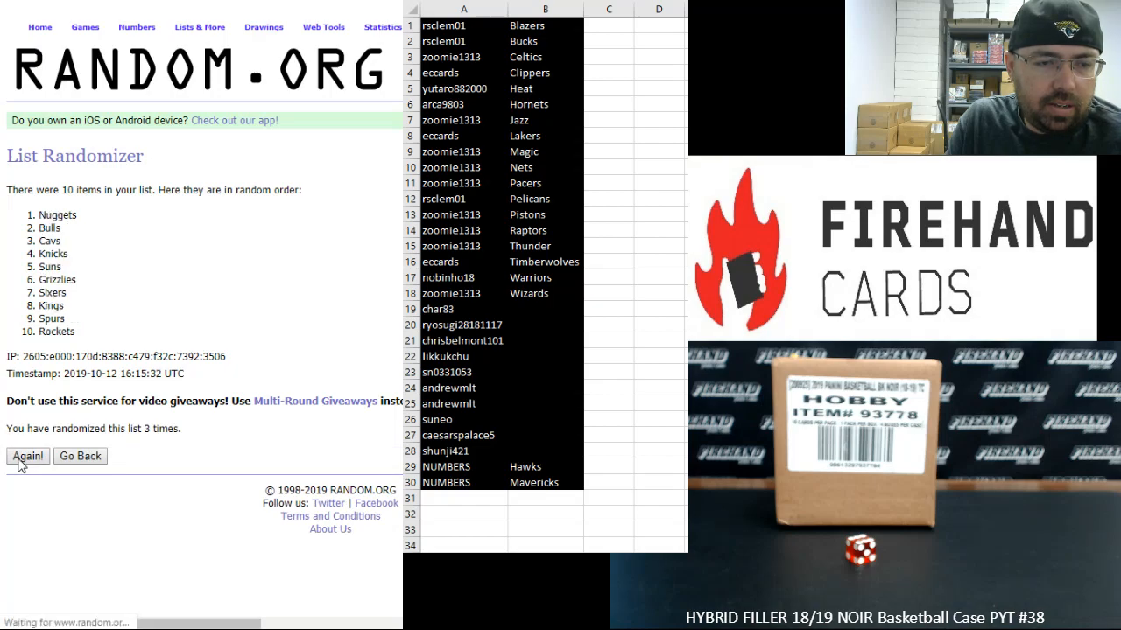
{"action": "left_click", "coordinate": [27, 456]}
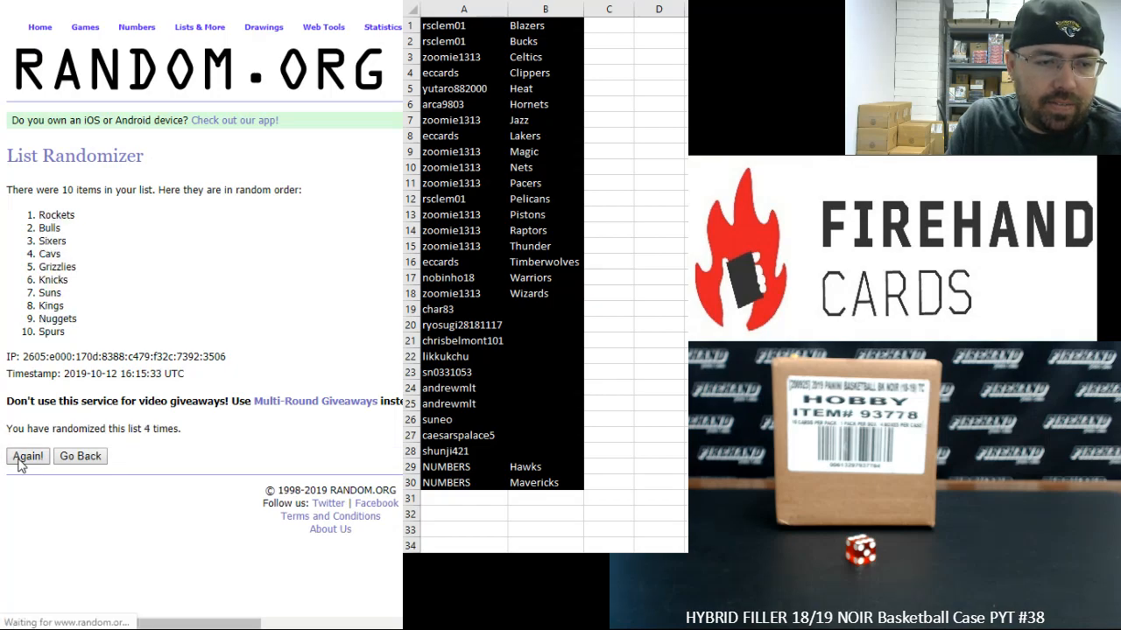
{"action": "left_click", "coordinate": [27, 456]}
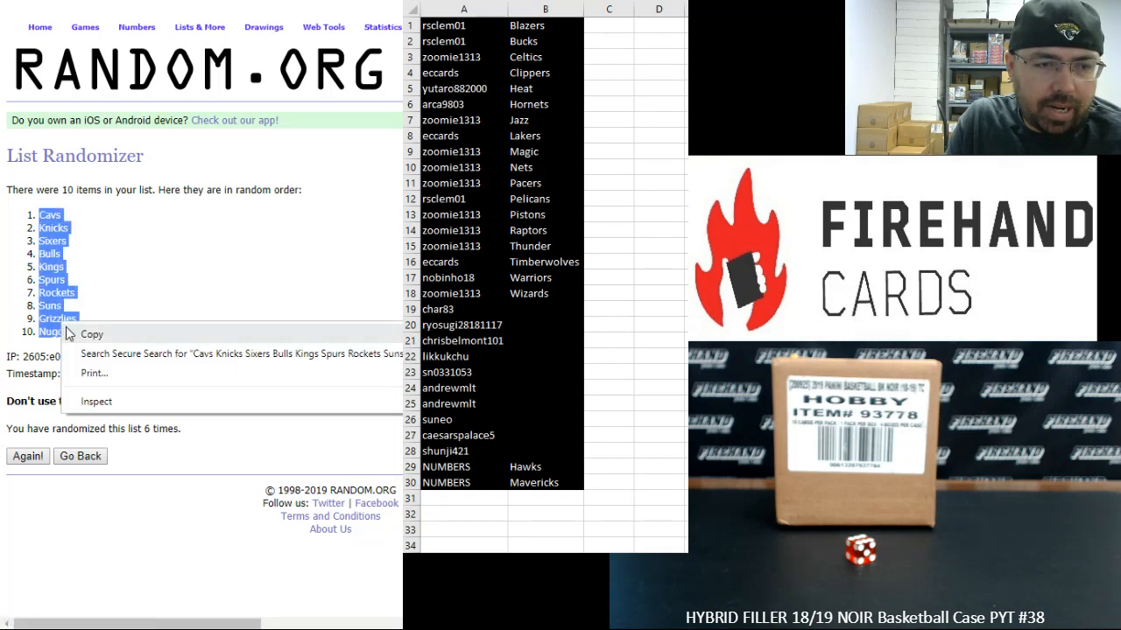
{"action": "right_click", "coordinate": [545, 309]}
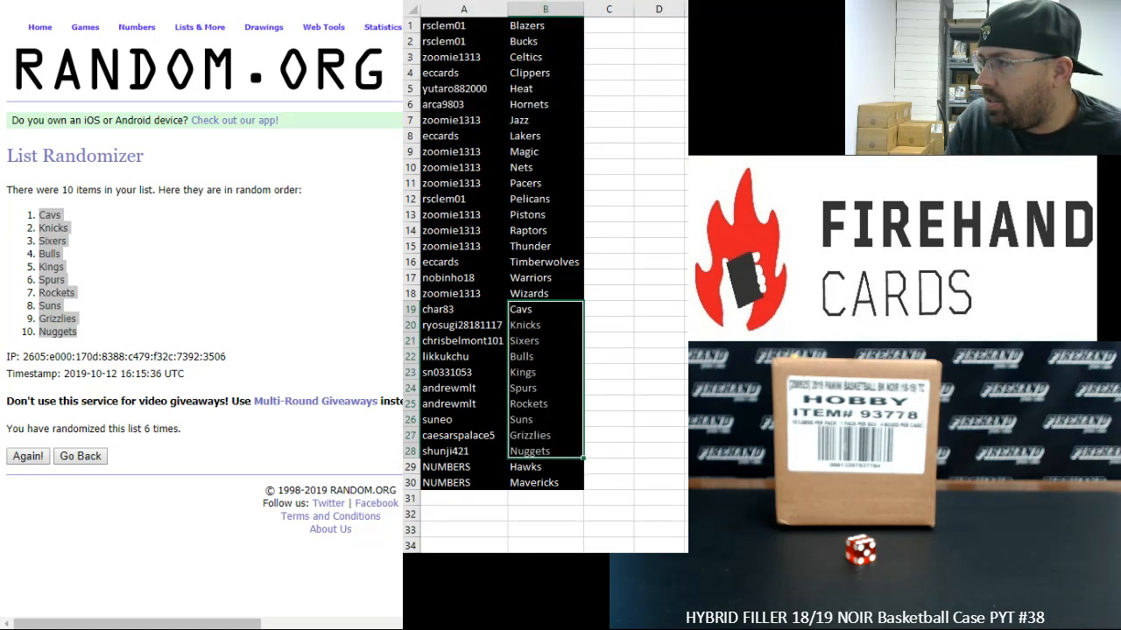
{"action": "left_click", "coordinate": [462, 309]}
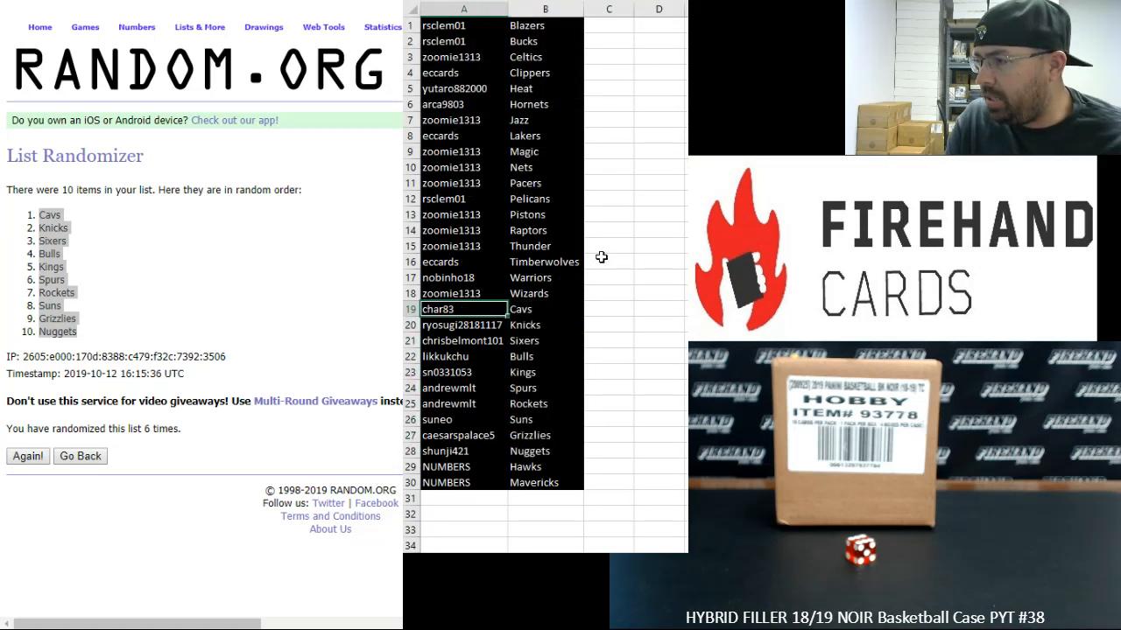
{"action": "left_click", "coordinate": [463, 325]}
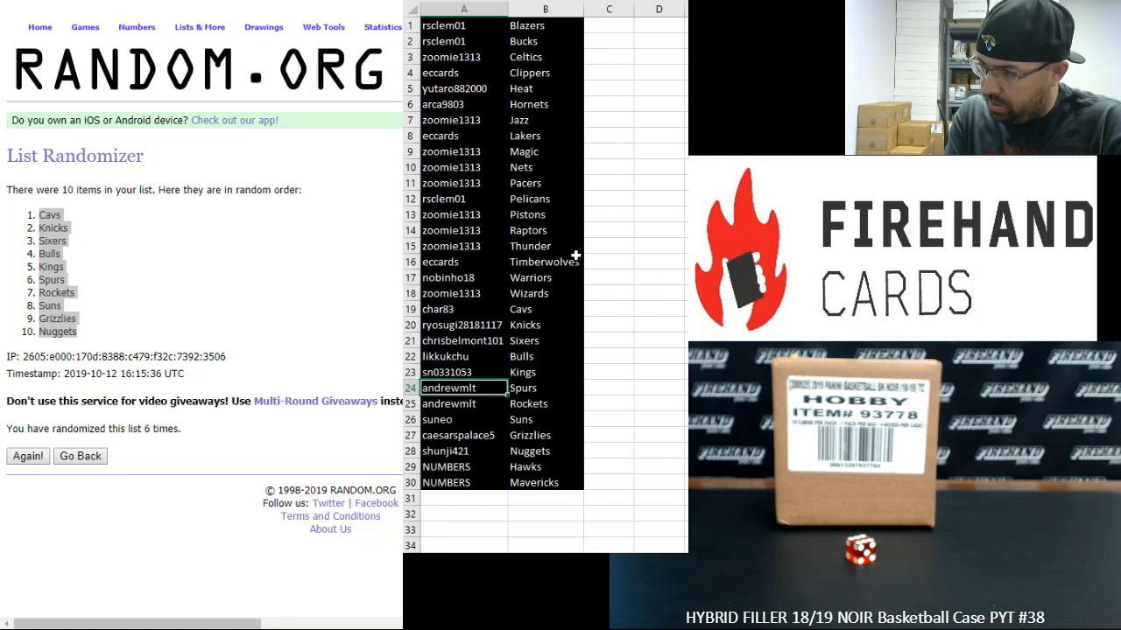
{"action": "left_click", "coordinate": [462, 435]}
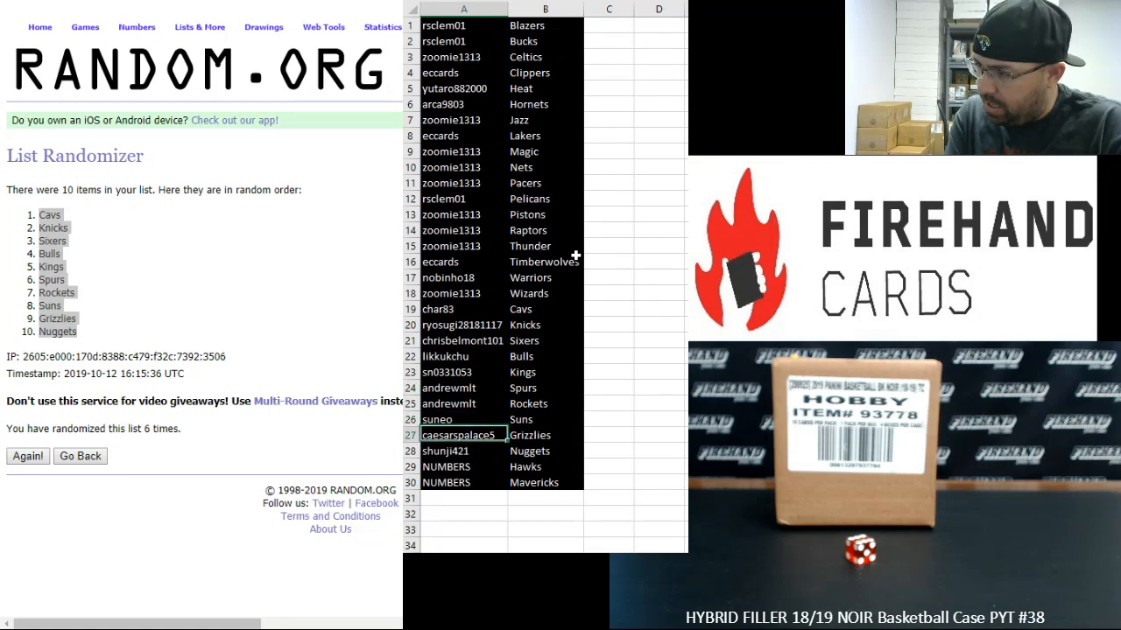
{"action": "left_click", "coordinate": [464, 451]}
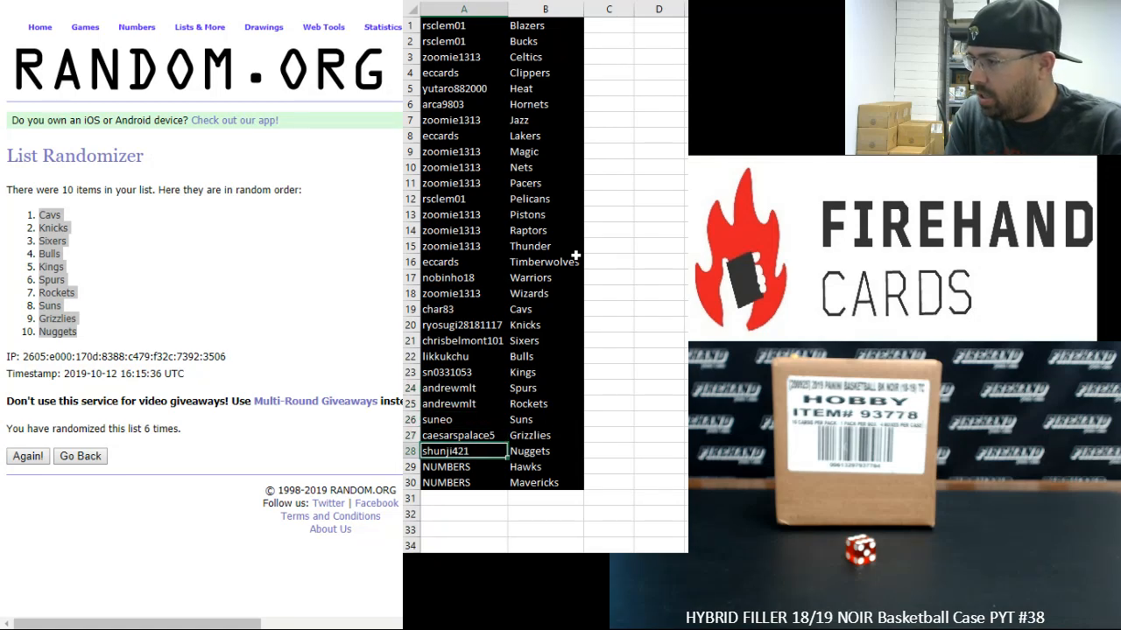